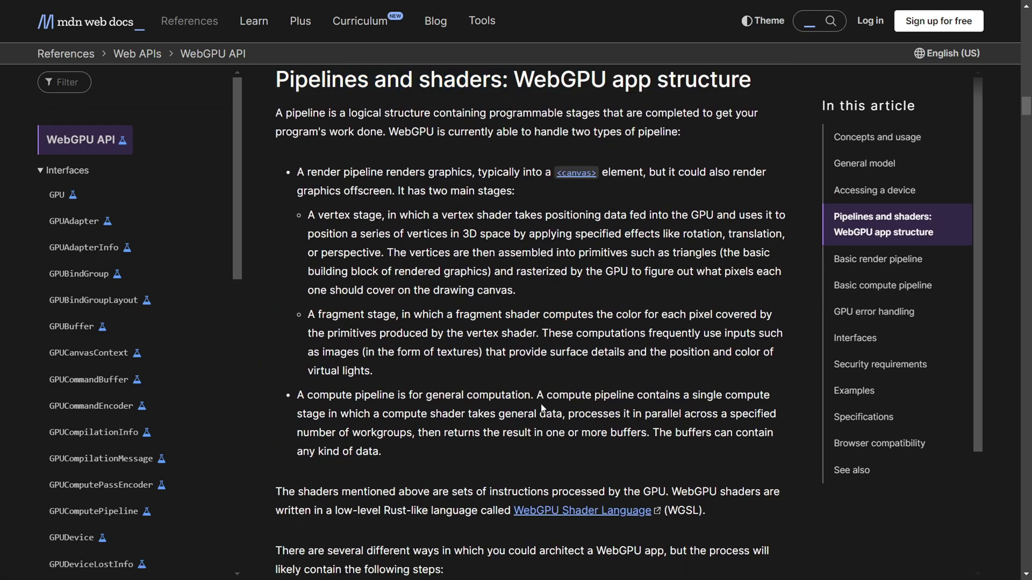
{"action": "scroll", "scroll_direction": "down", "scroll_amount": 3}
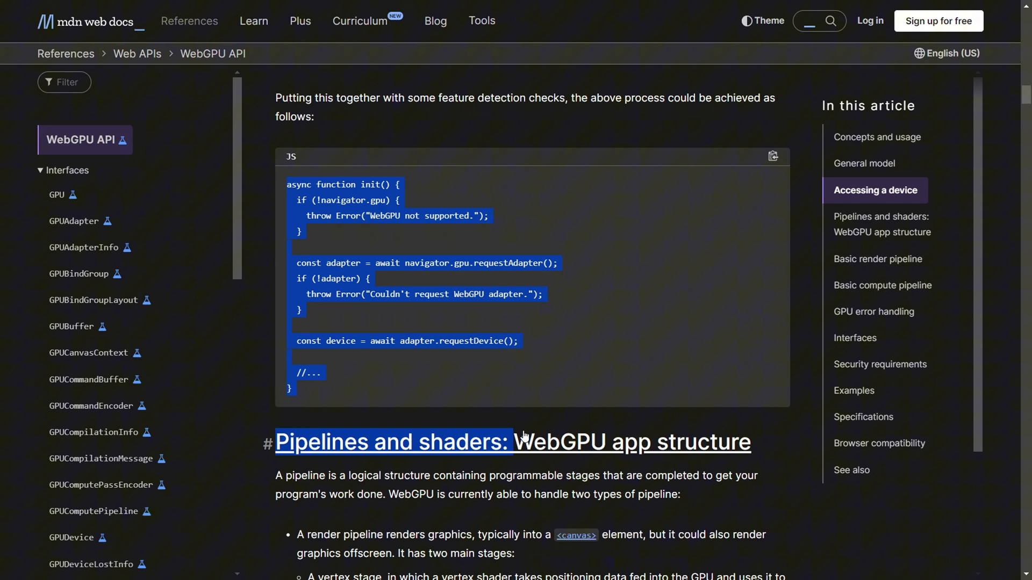
{"action": "scroll", "scroll_direction": "down", "scroll_amount": 3}
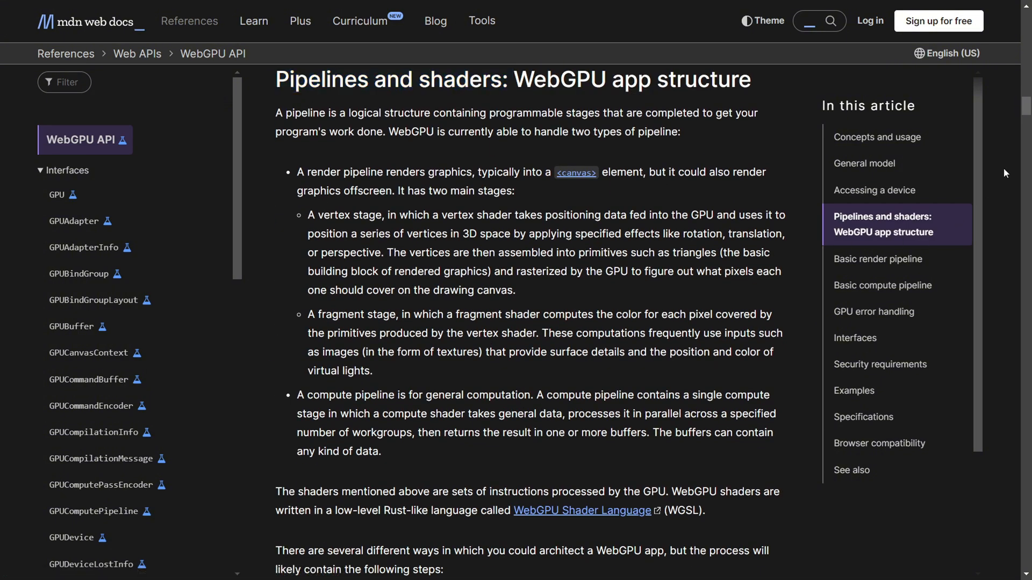
{"action": "scroll", "scroll_direction": "down", "scroll_amount": 3}
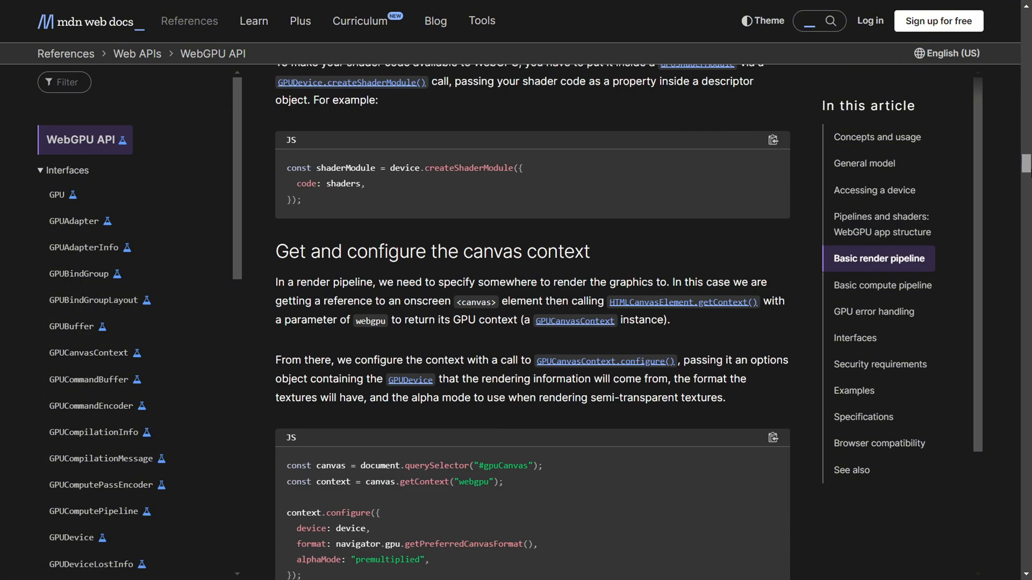
{"action": "scroll", "scroll_direction": "down", "scroll_amount": 3}
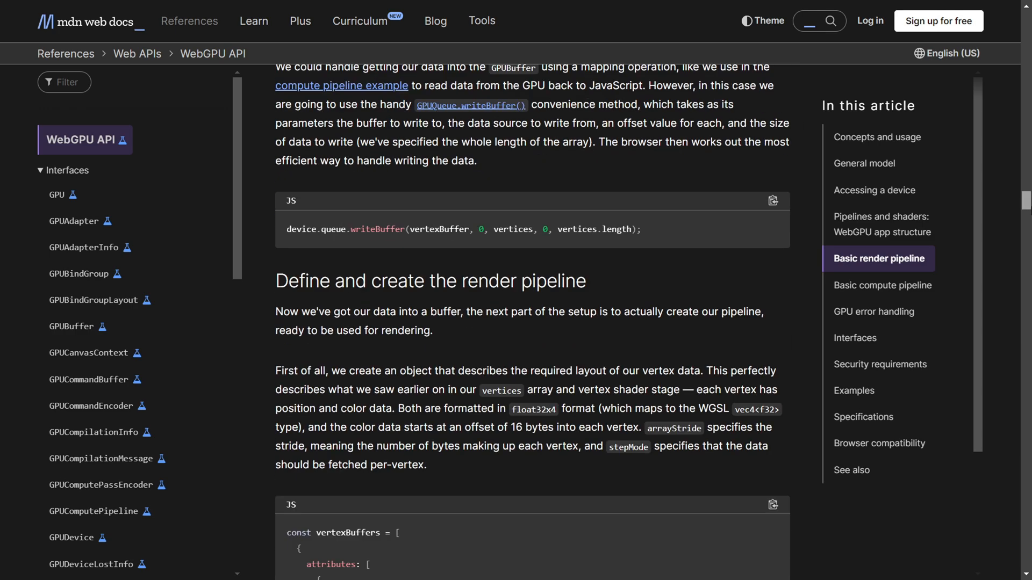
{"action": "scroll", "scroll_direction": "down", "scroll_amount": 3}
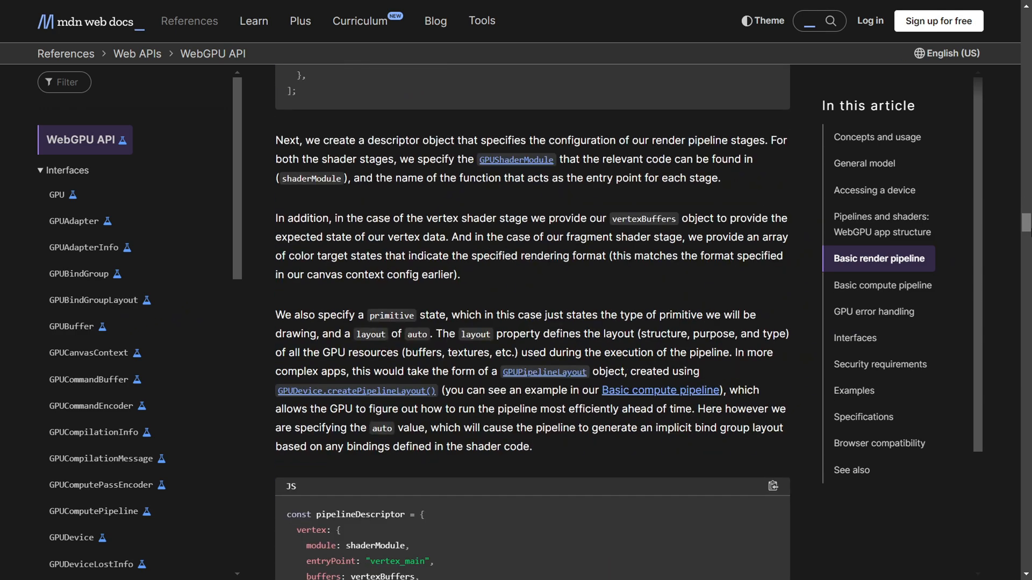